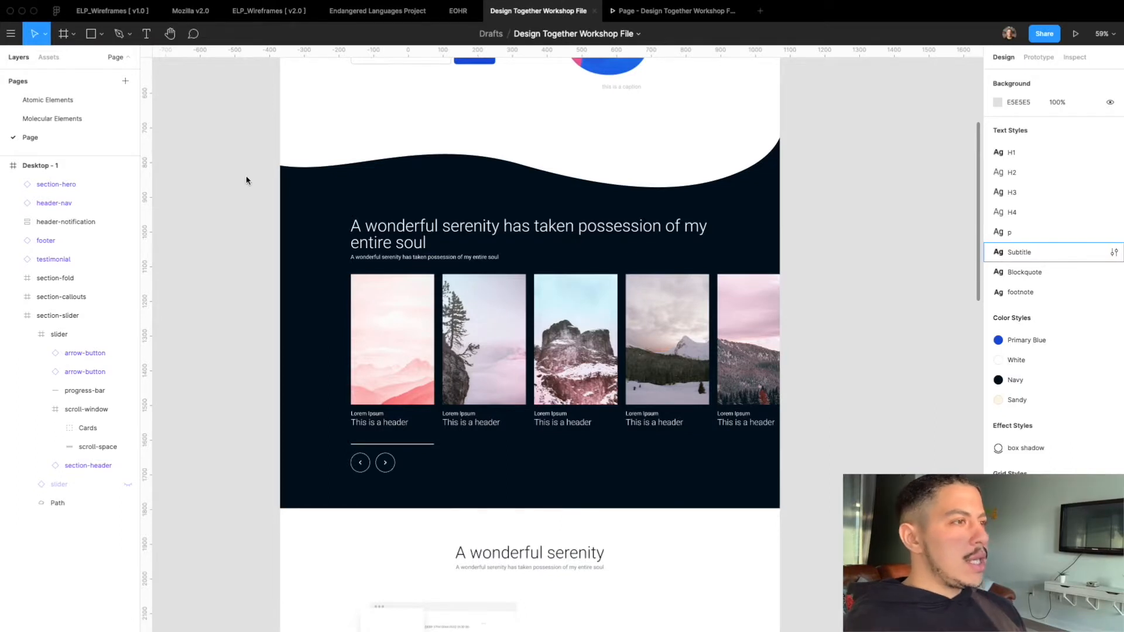
mouse_move(616, 338)
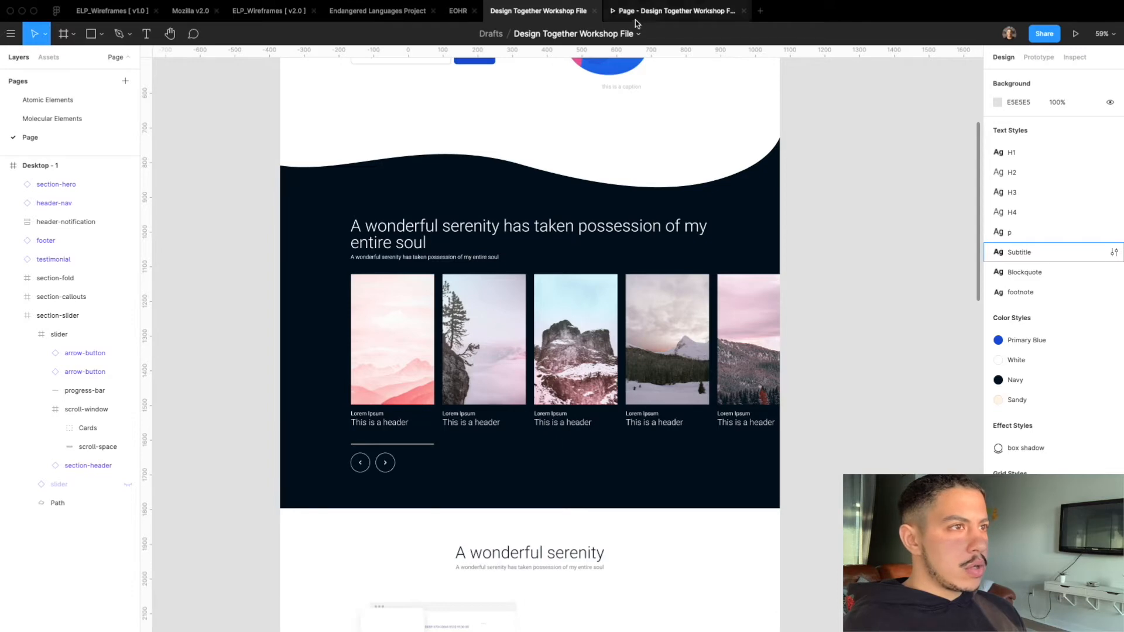
Preview the prototype, then return and inspect the scroll-window frame in Layers.
click(1076, 34)
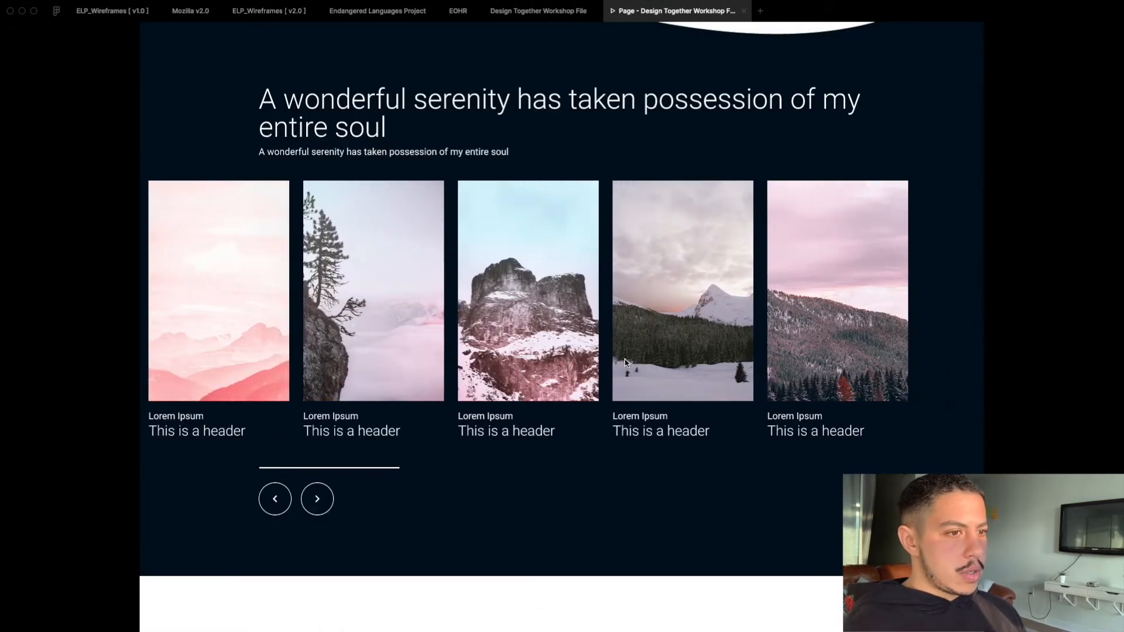
click(537, 11)
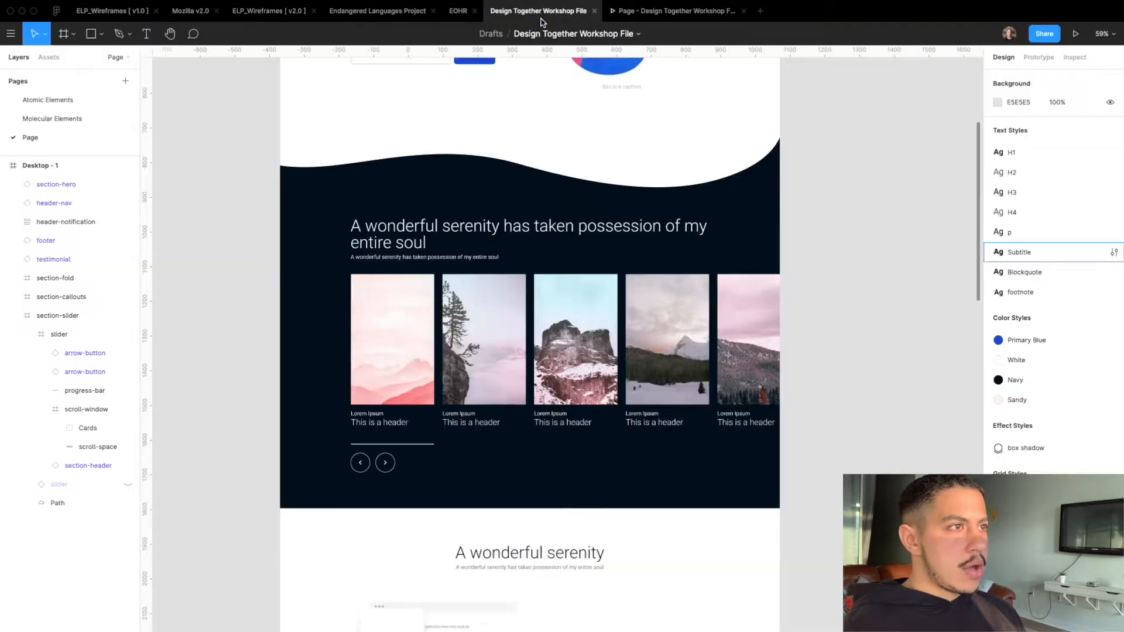
click(58, 334)
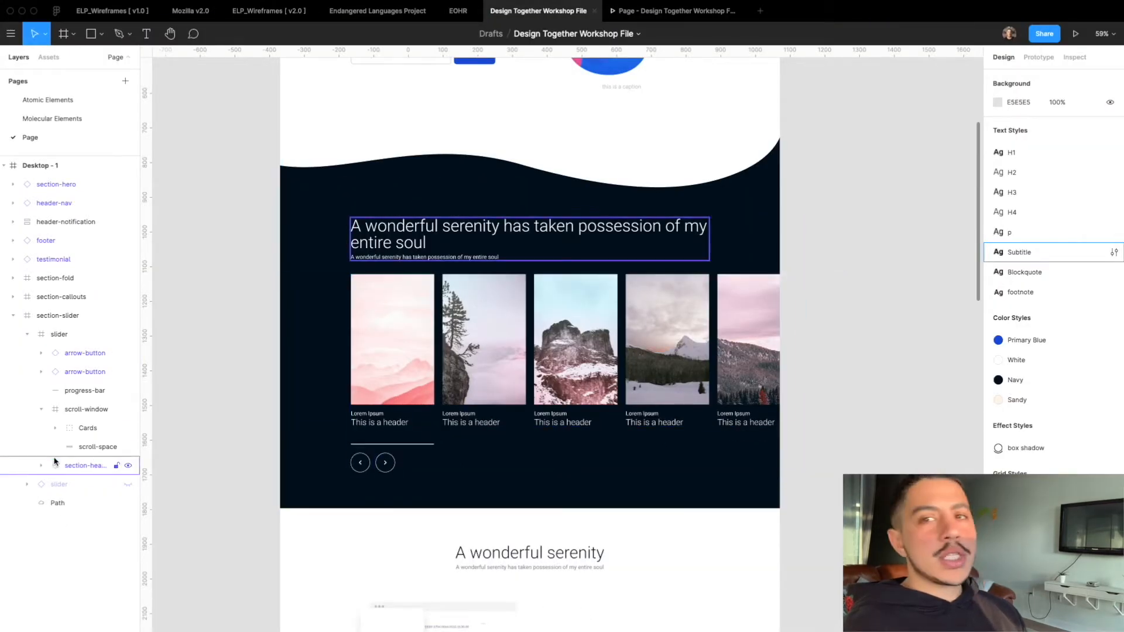
click(88, 428)
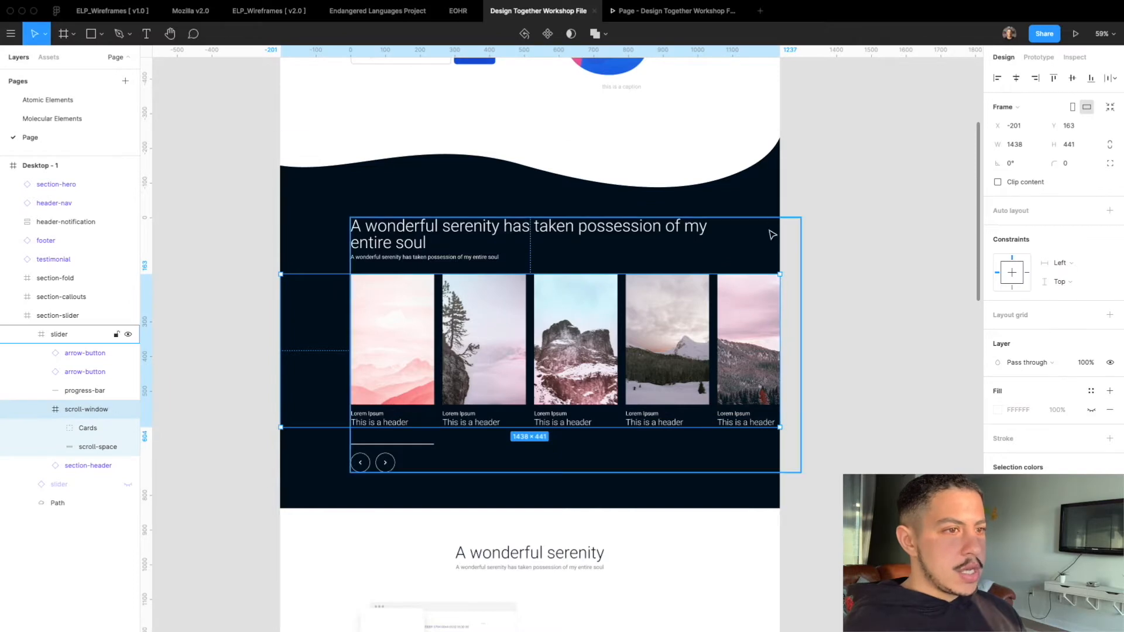
Switch to the second page and select the slider component instance.
click(40, 166)
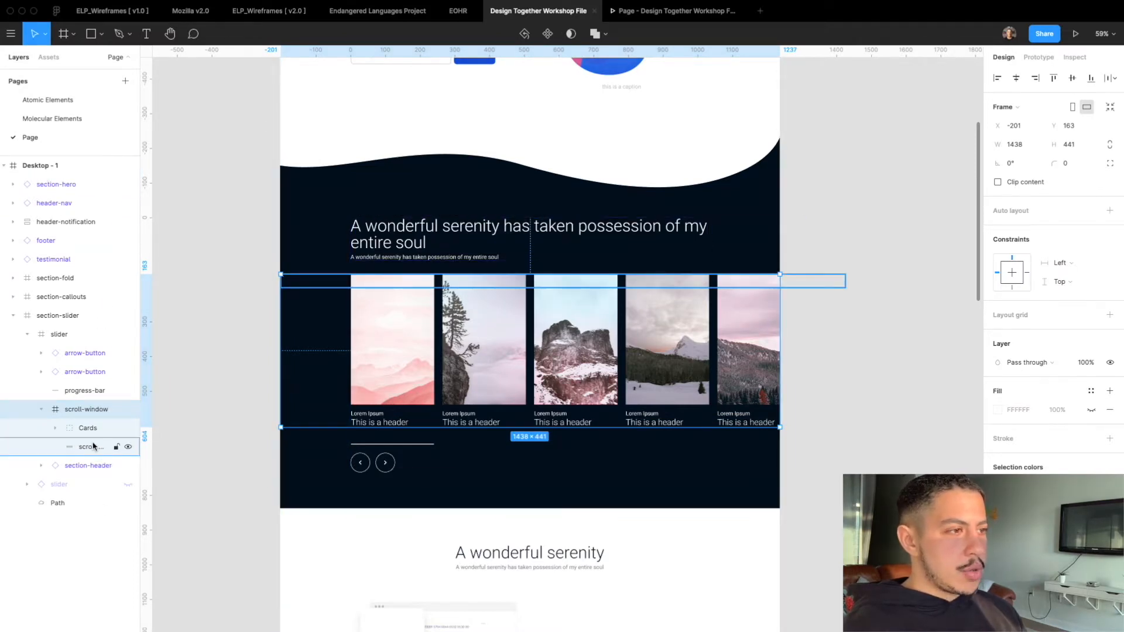
click(91, 447)
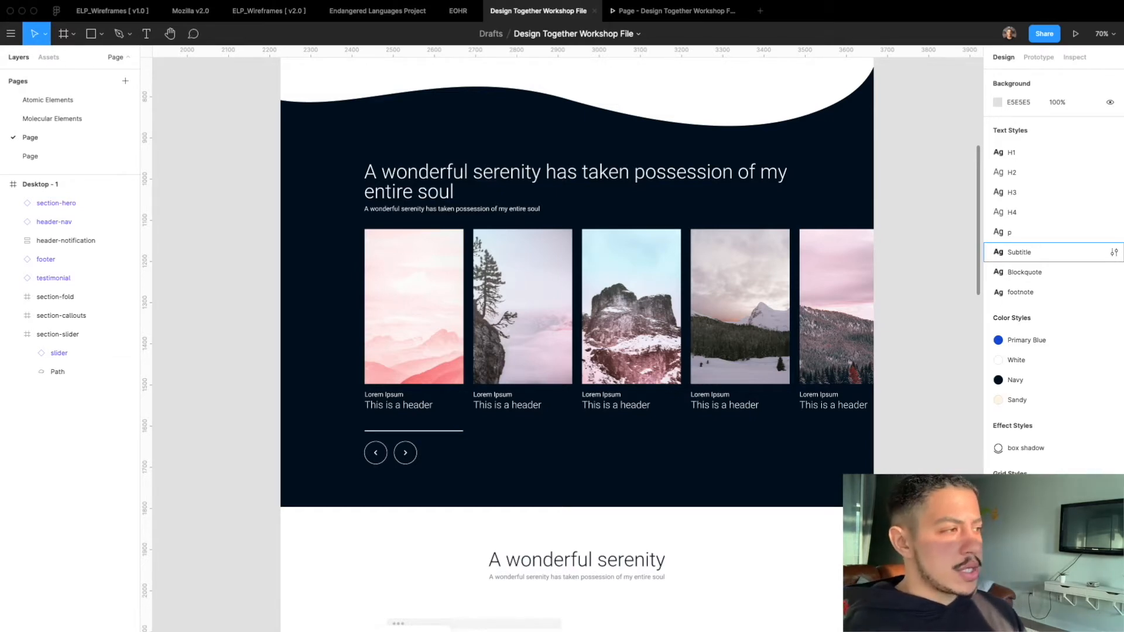
click(59, 353)
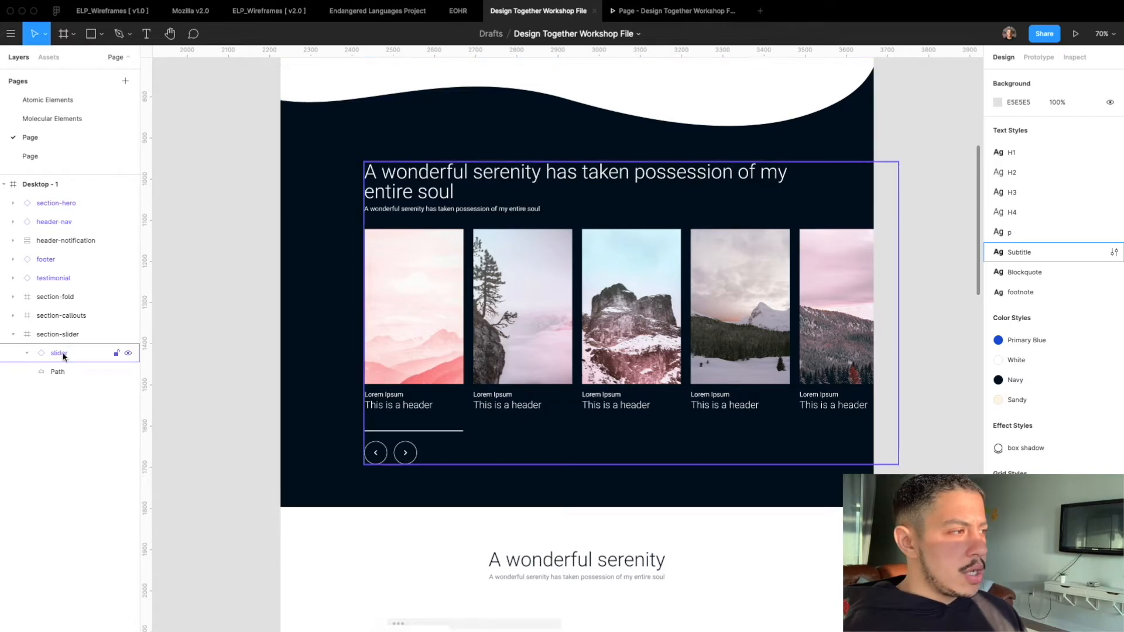
click(60, 353)
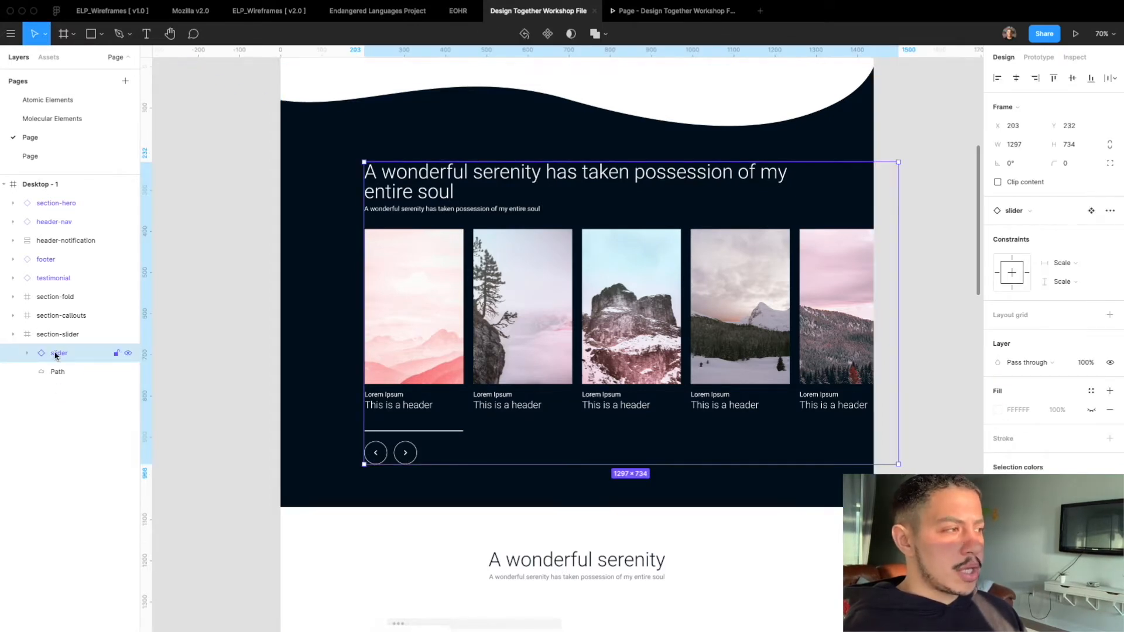
click(58, 371)
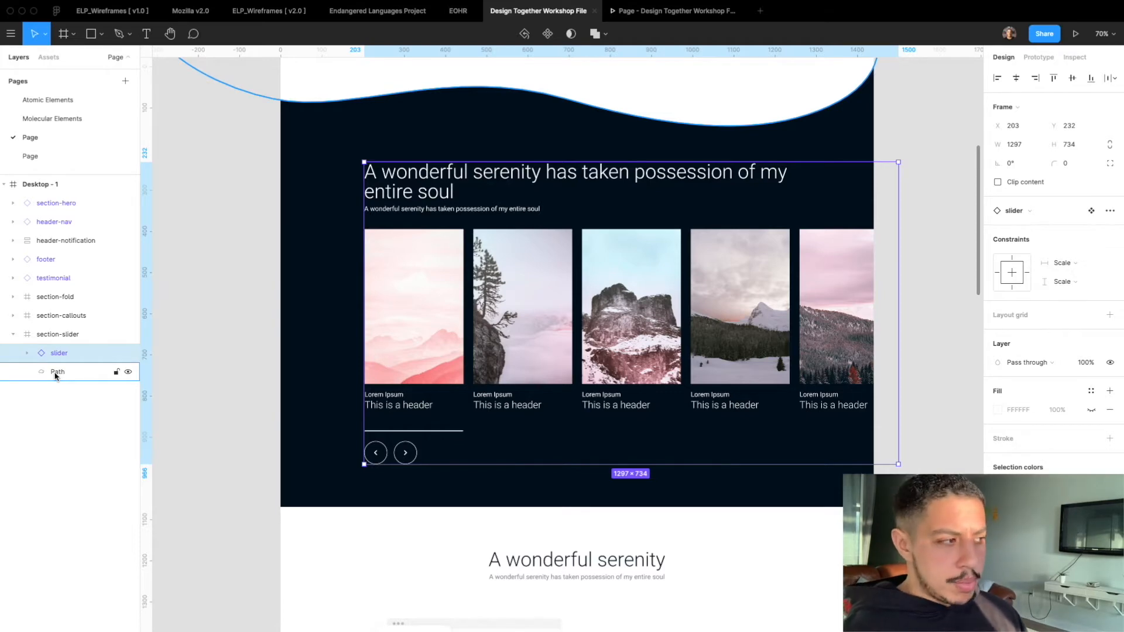
click(59, 353)
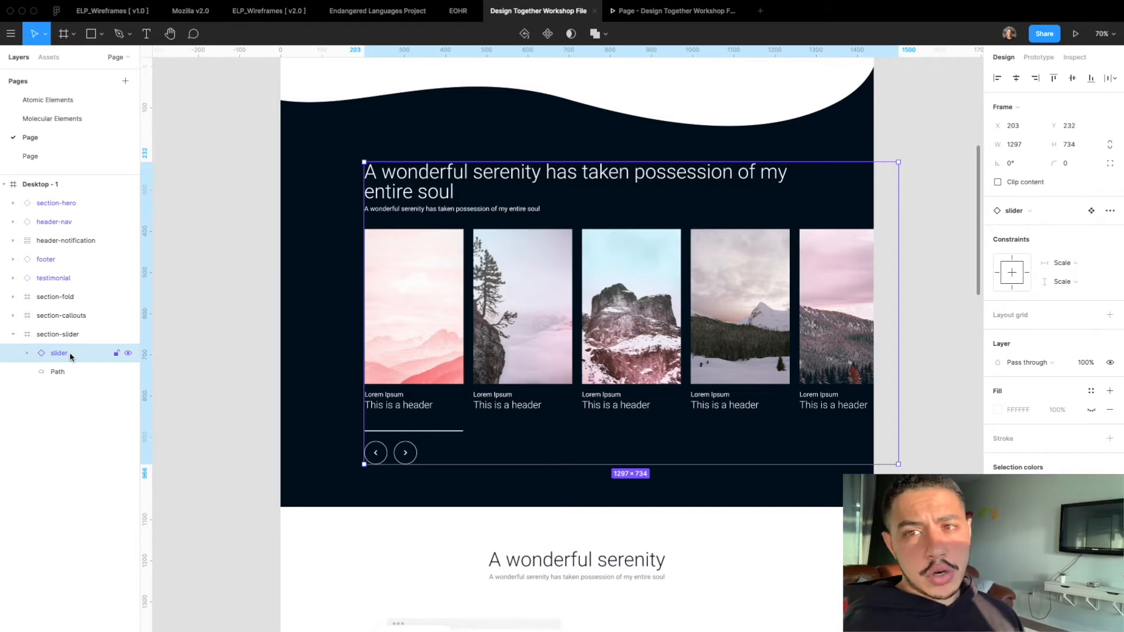
Detach the slider instance, then inspect the cards group and section-header layers.
right_click(60, 353)
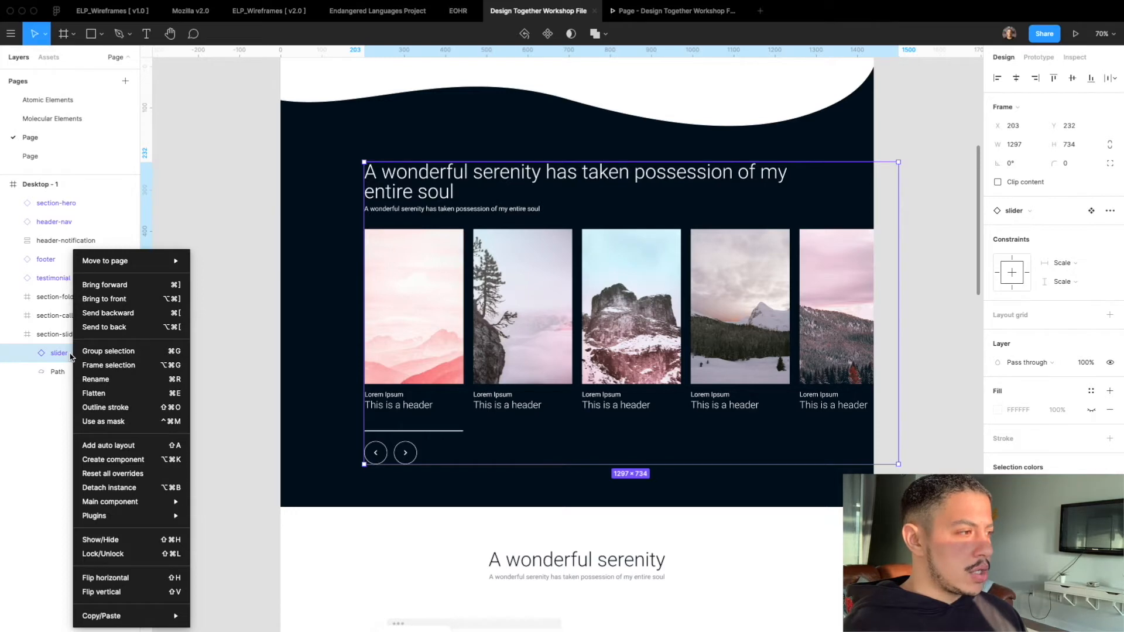
mouse_move(98, 434)
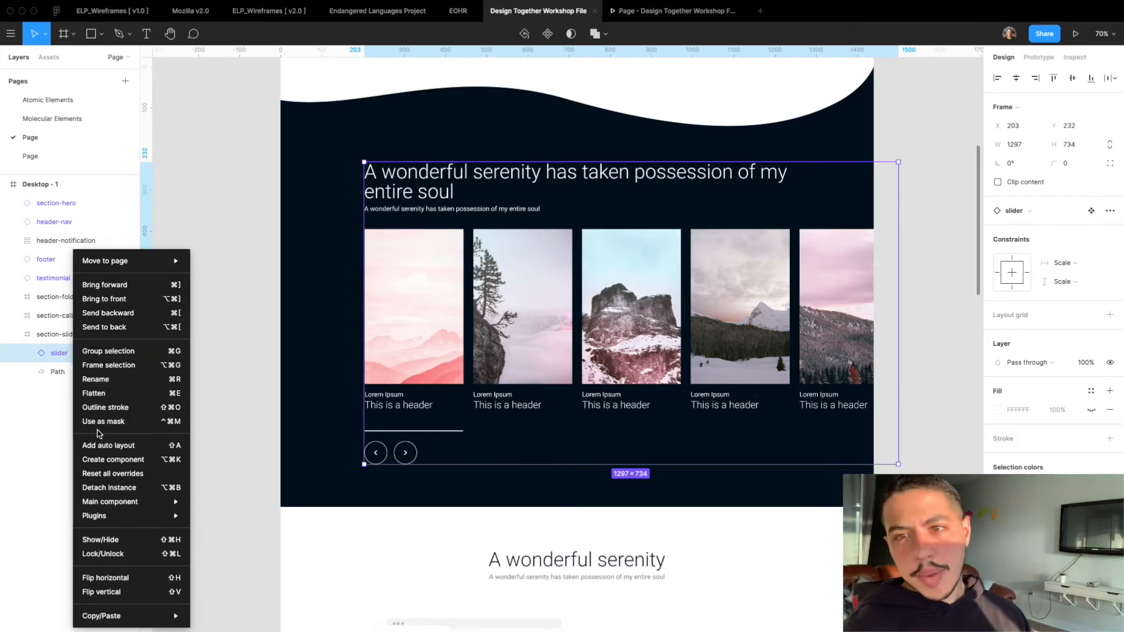
mouse_move(109, 487)
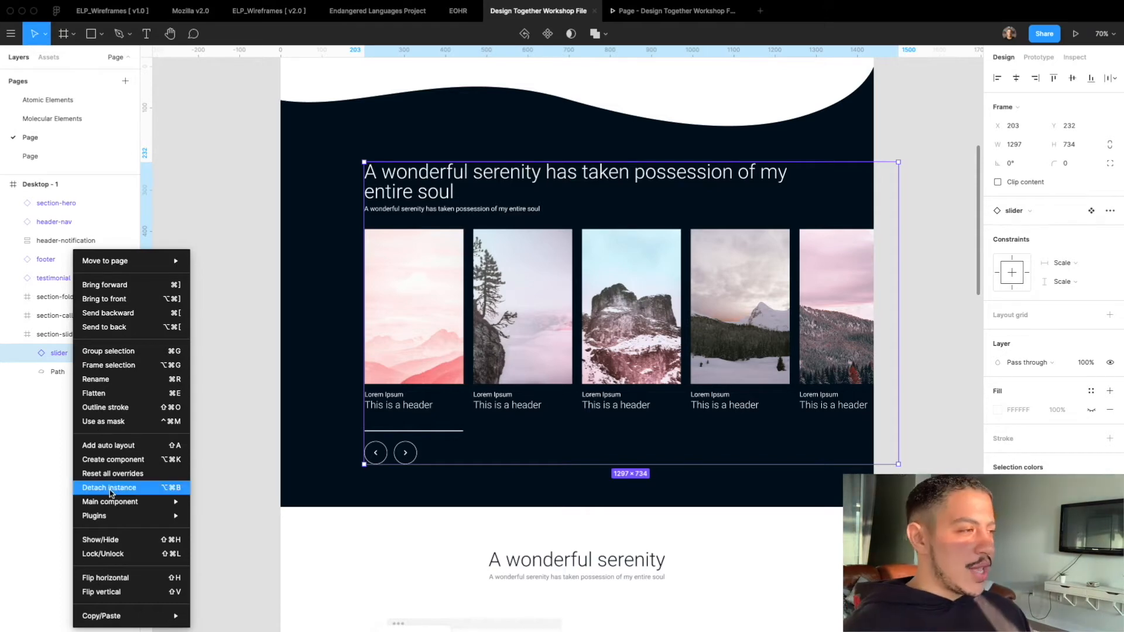
click(109, 489)
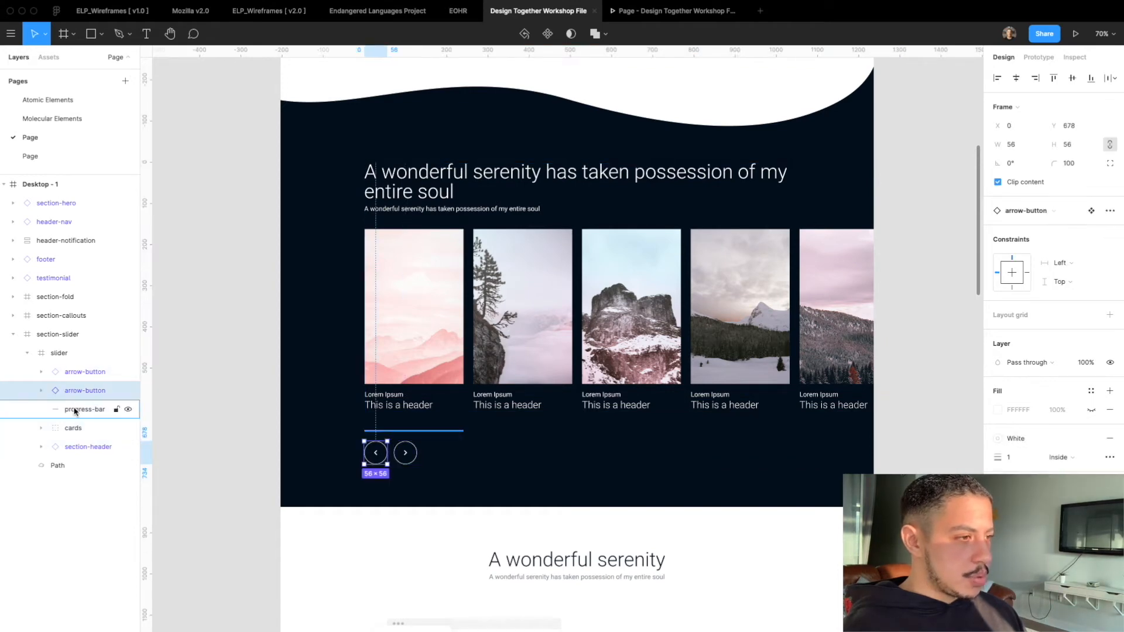
click(72, 428)
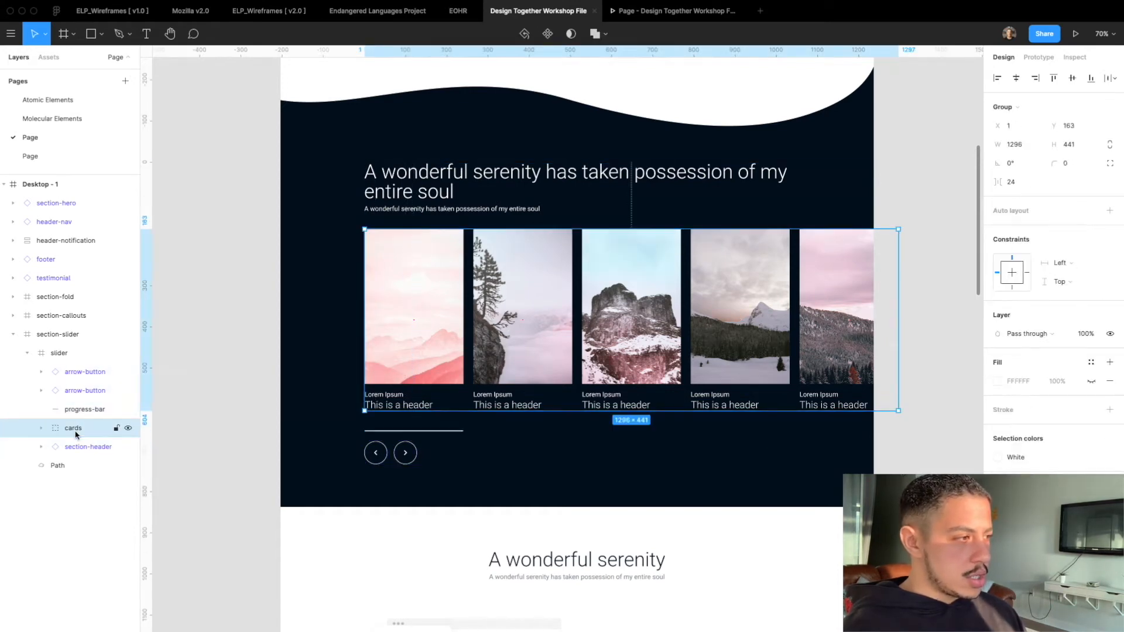
click(87, 446)
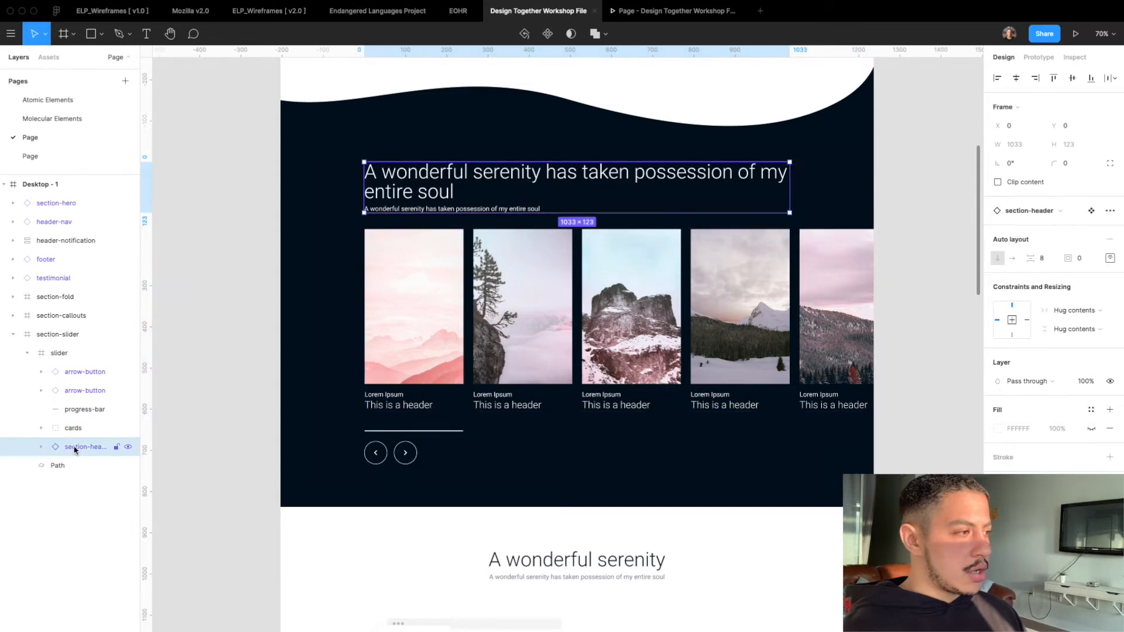
click(73, 428)
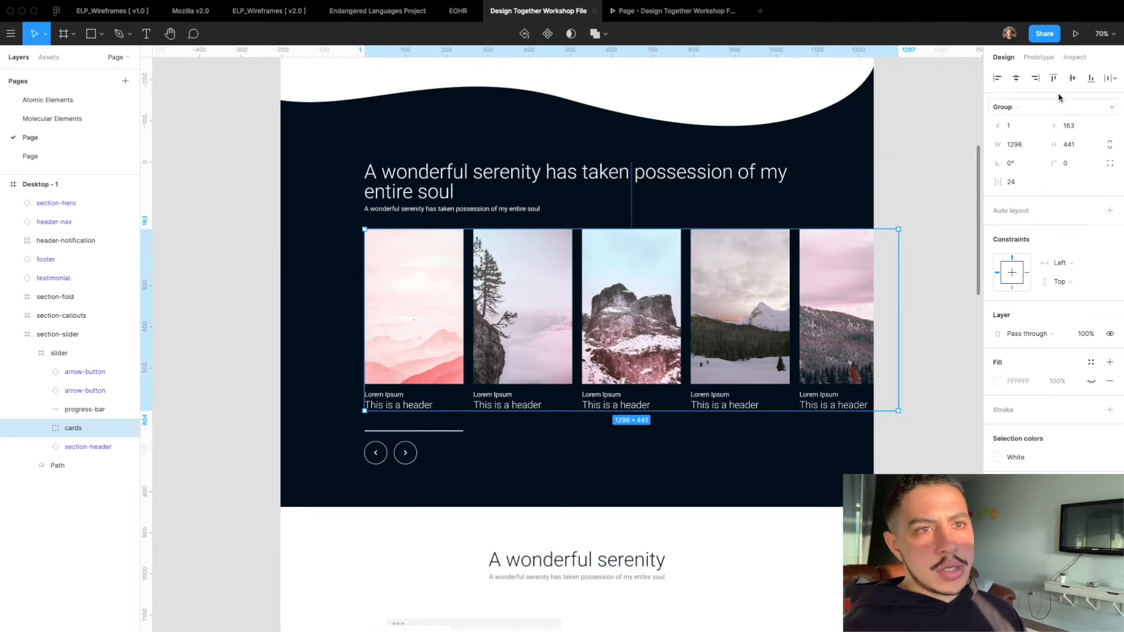
Set Frame 1's prototype overflow behavior to Horizontal scrolling.
click(1038, 57)
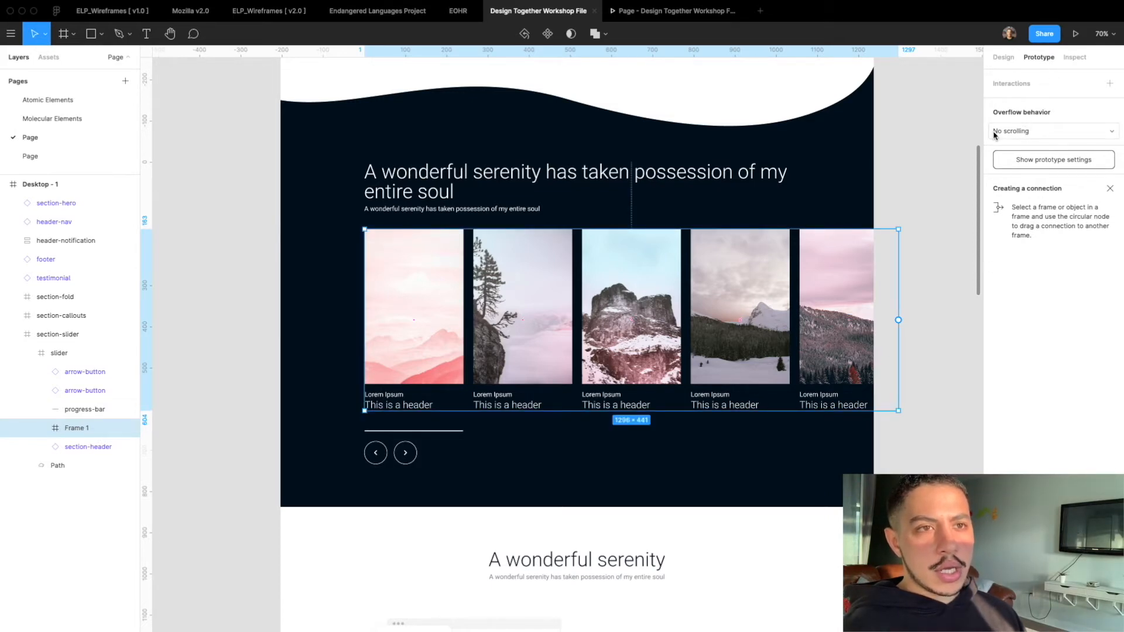
click(1051, 131)
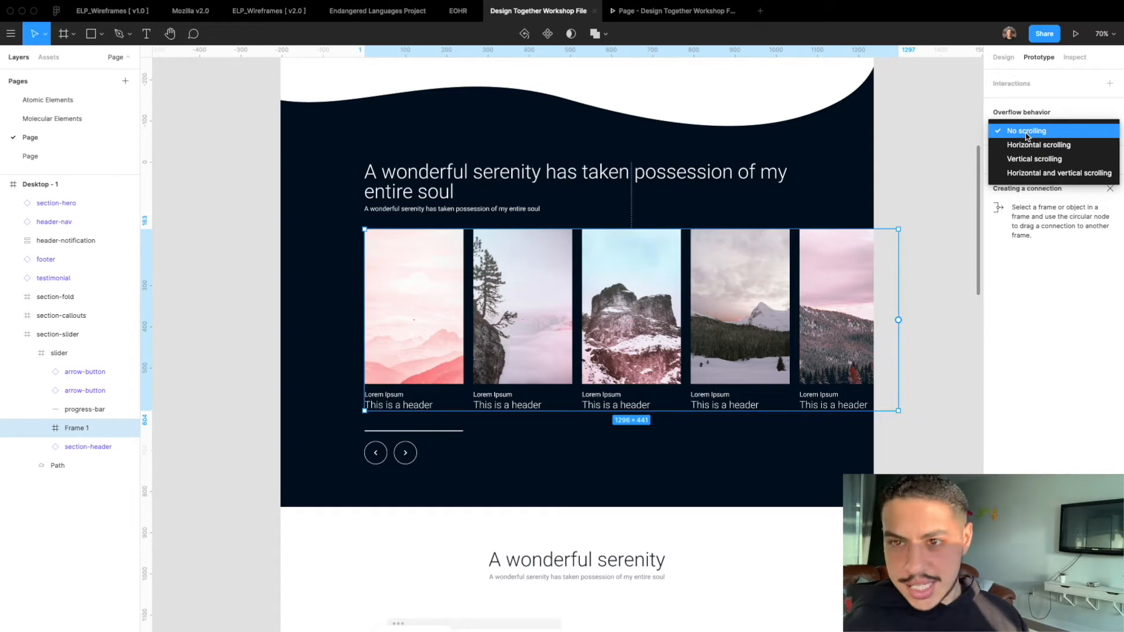
mouse_move(1038, 144)
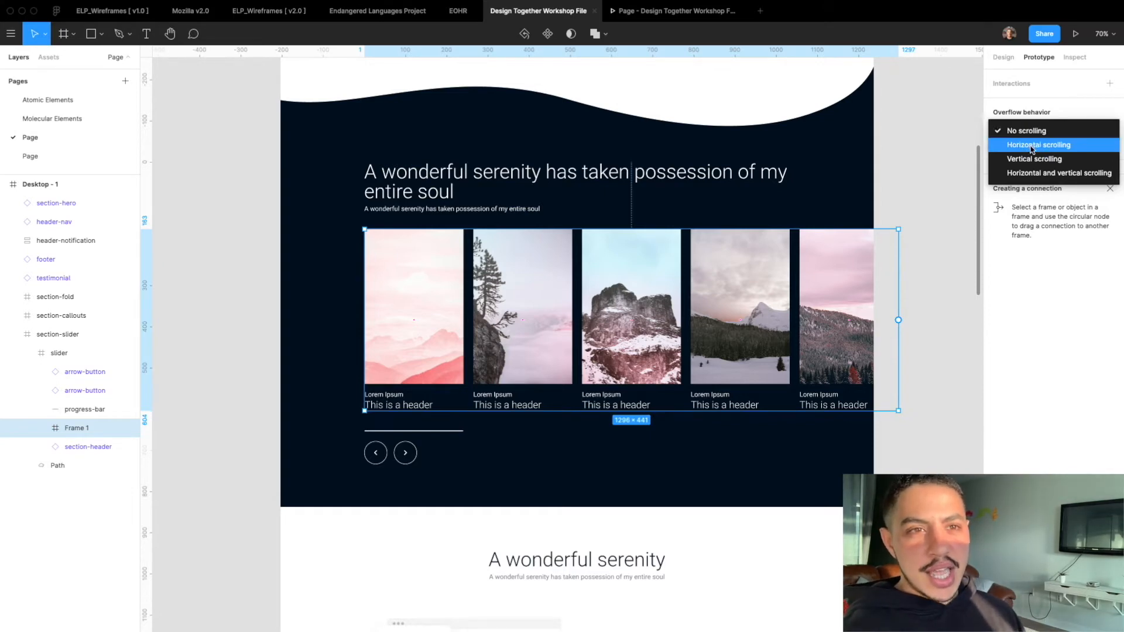
click(1038, 145)
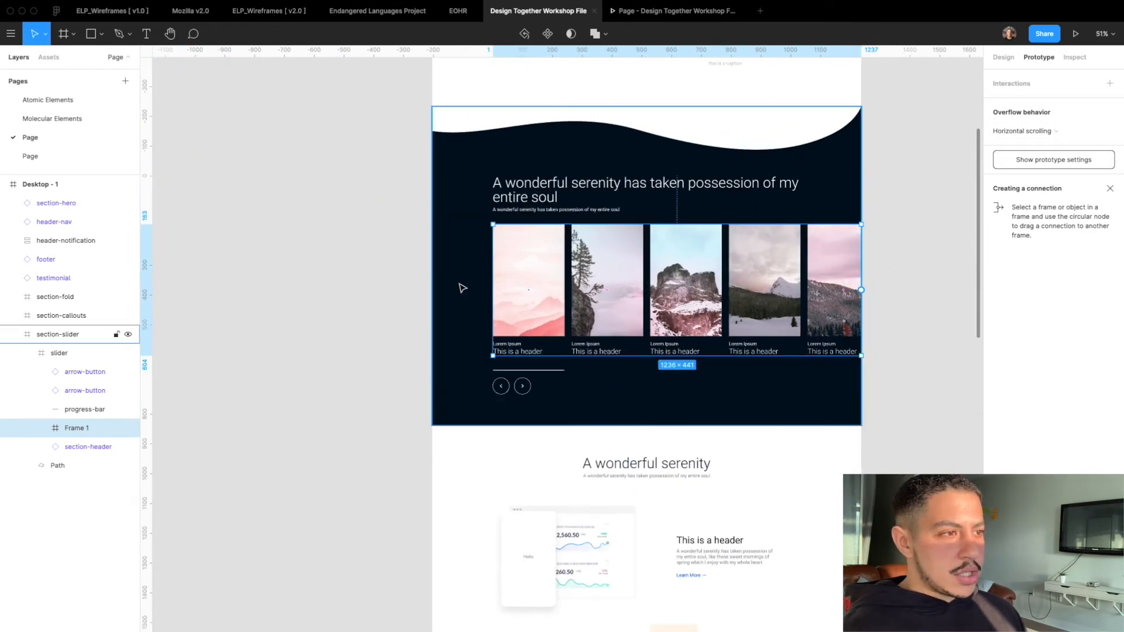
Stretch Frame 1 to the full 1440 page width and rename it scroll-window.
drag(492, 291, 435, 290)
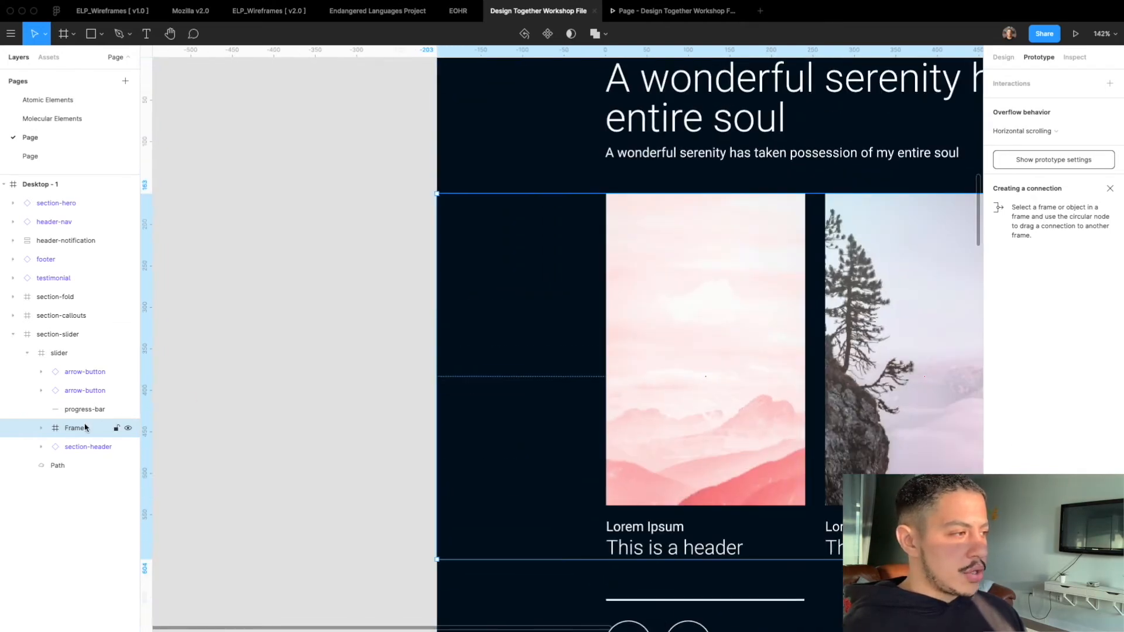
text(scroll-window)
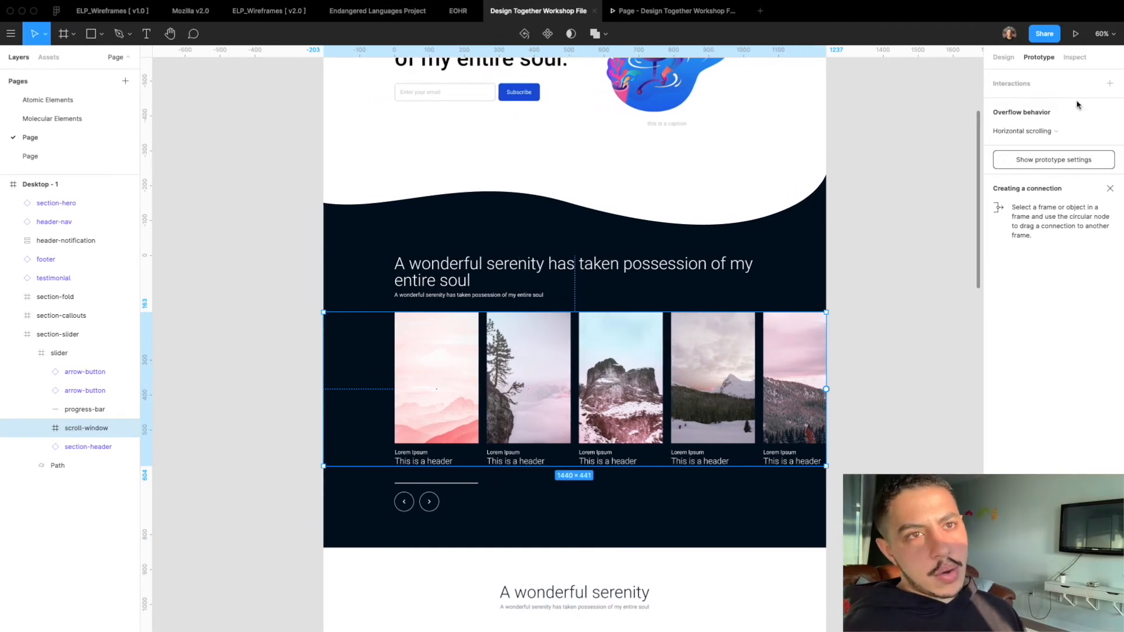
mouse_move(1076, 34)
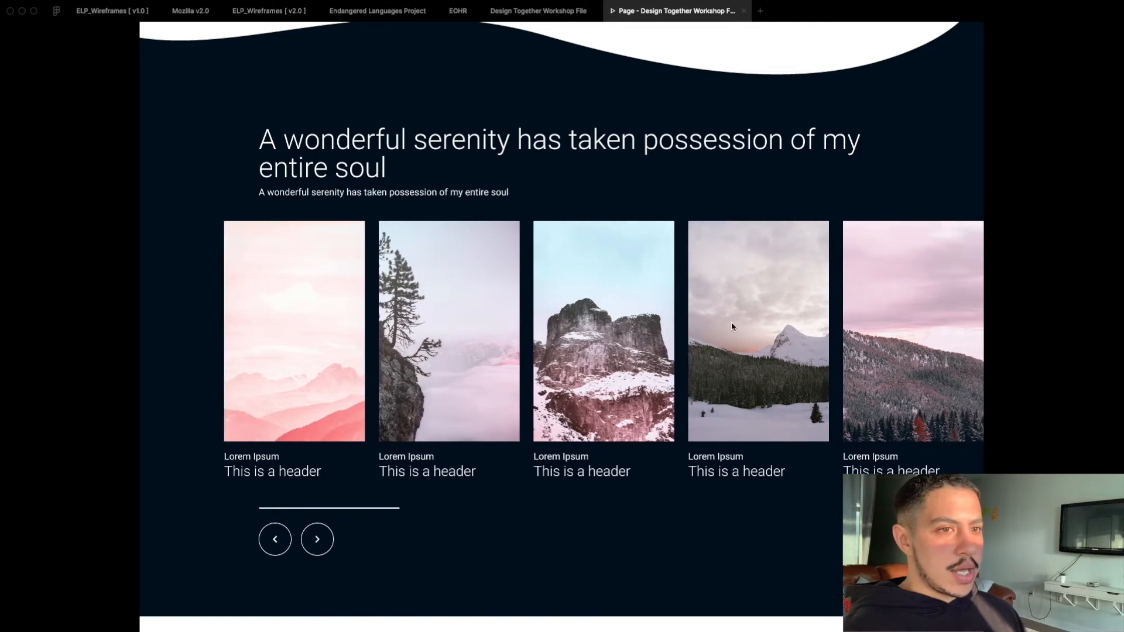
mouse_move(967, 362)
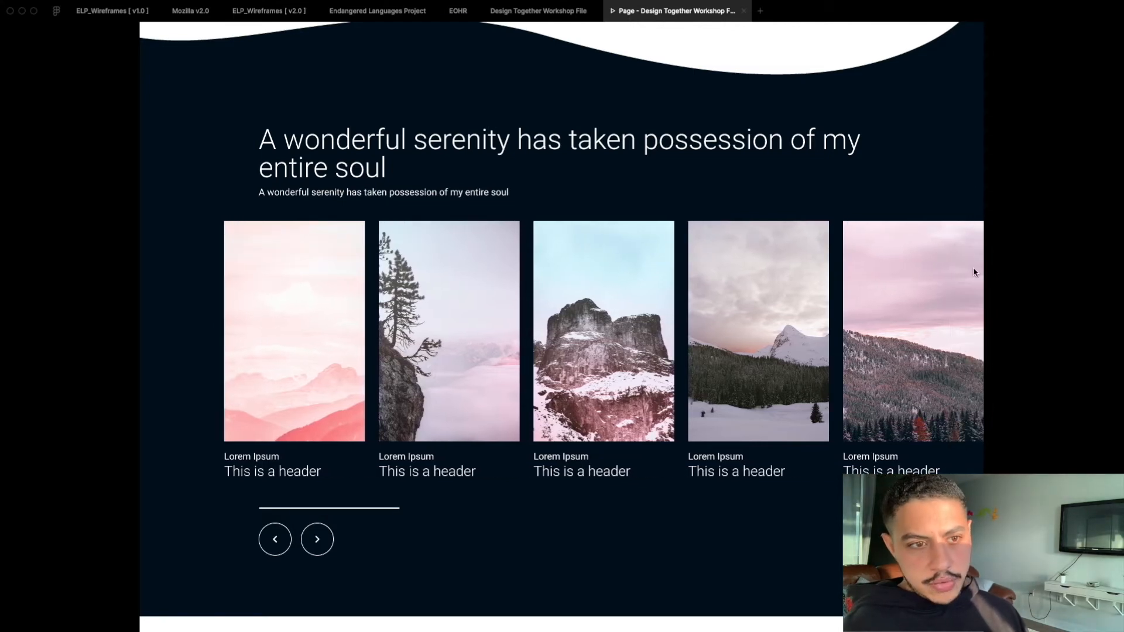
mouse_move(579, 59)
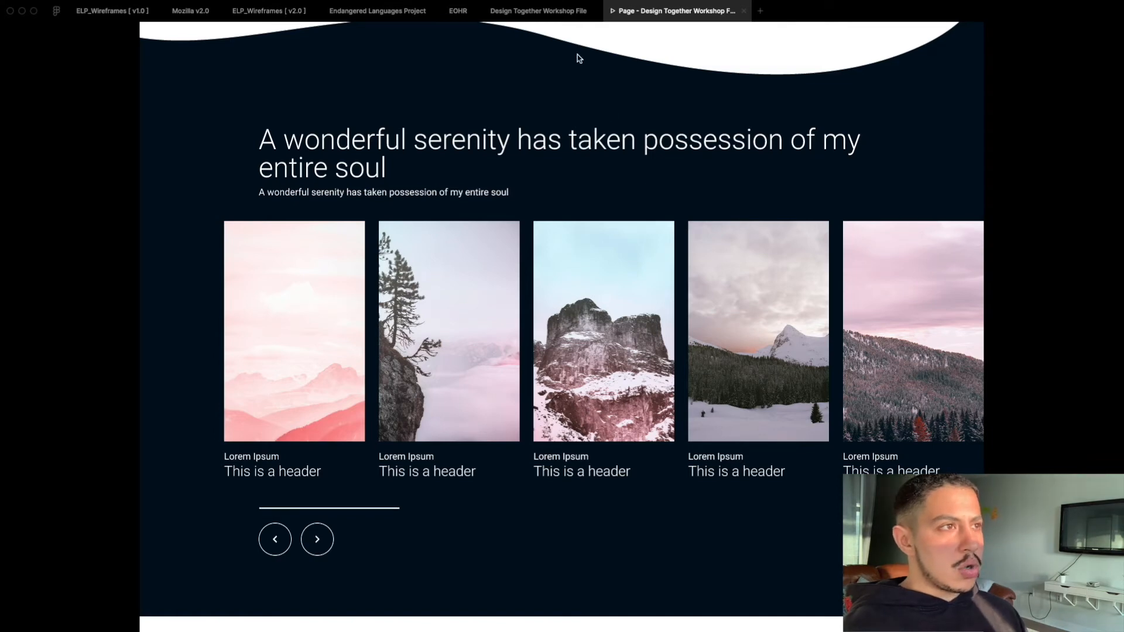
click(537, 11)
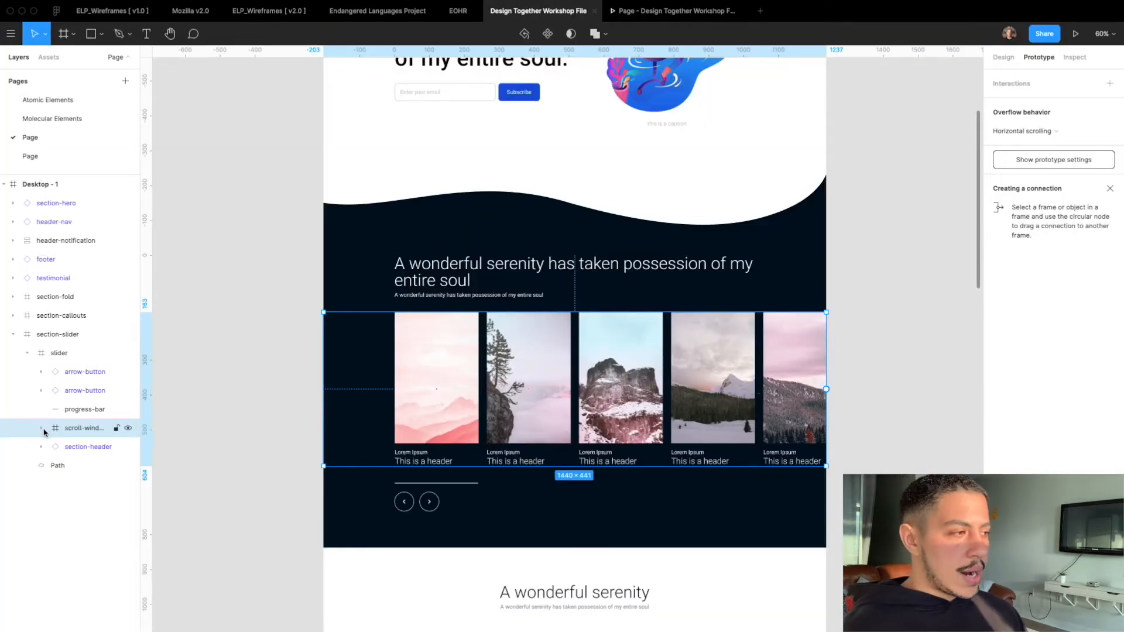
Draw Rectangle 1 inside scroll-window and widen it to 1628 past the frame edge.
click(41, 428)
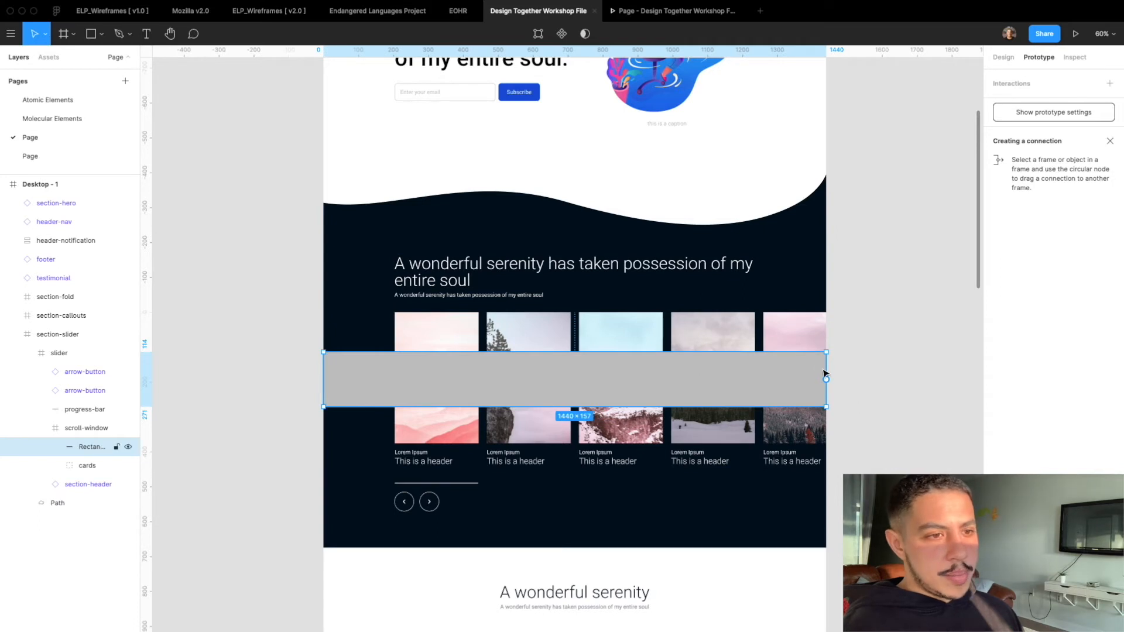
drag(824, 379, 878, 379)
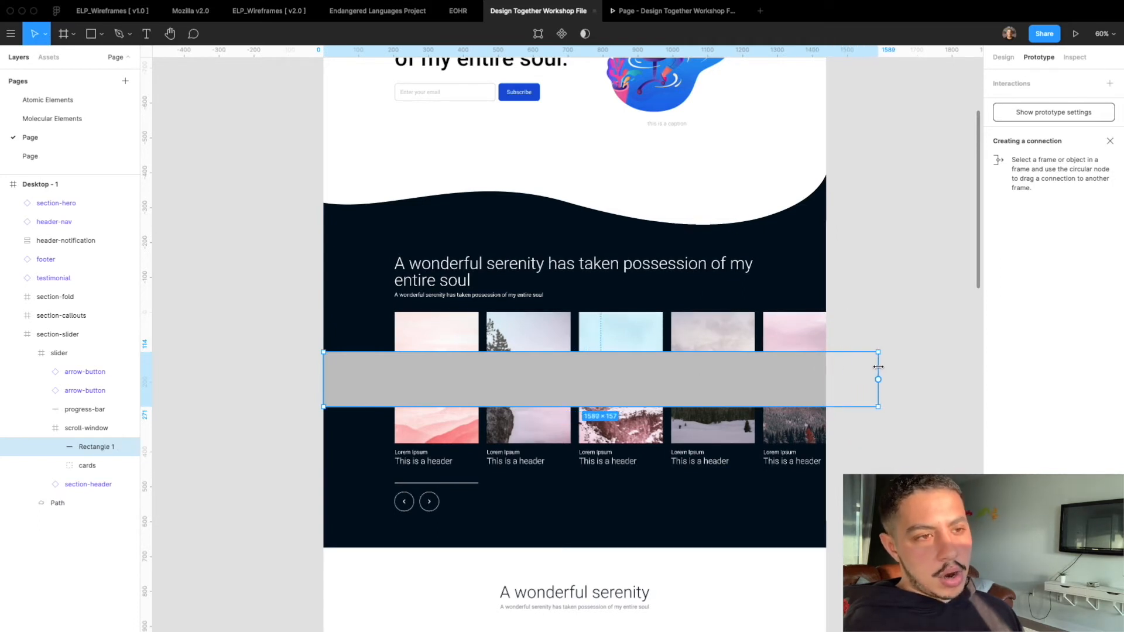
drag(880, 368, 892, 379)
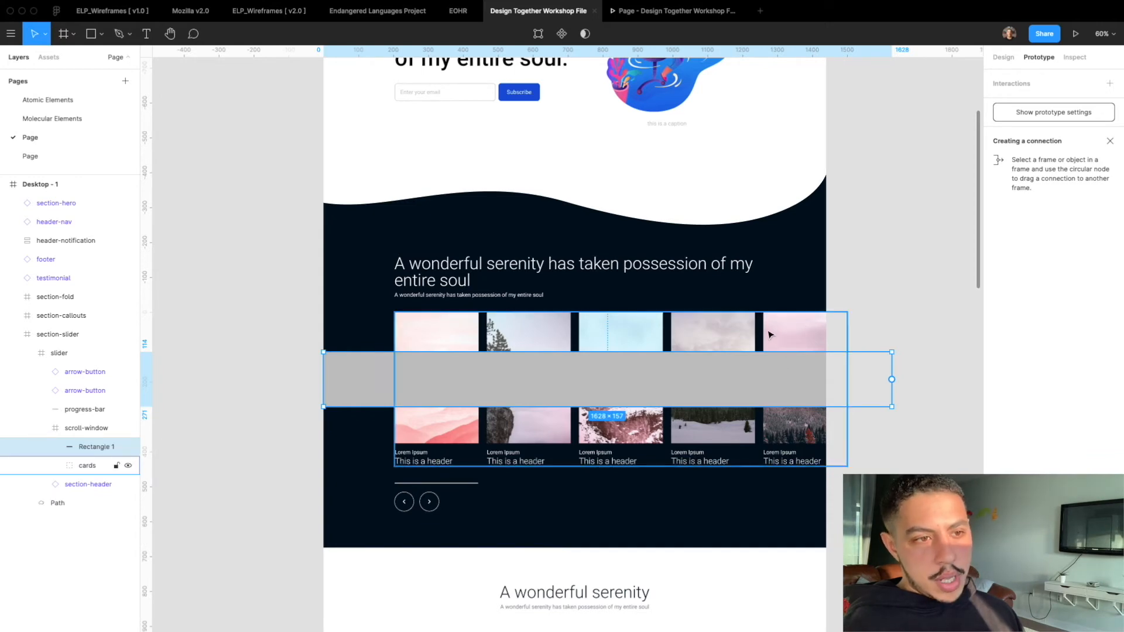
mouse_move(808, 323)
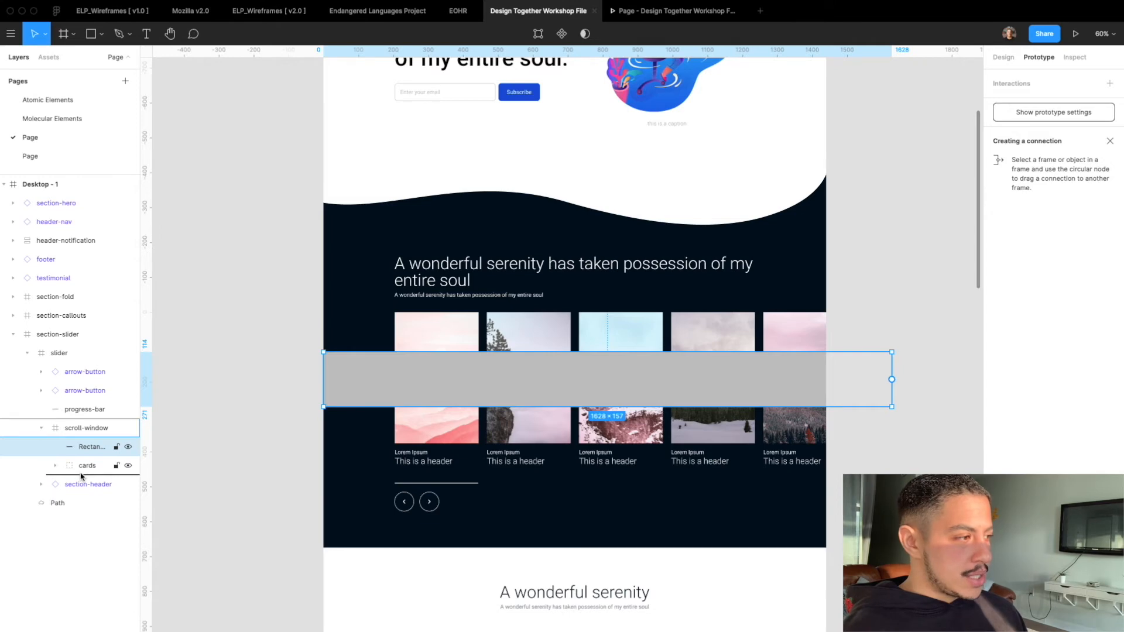
Rename the rectangle scroll-space and set its fill colour to 030E1E.
double_click(92, 466)
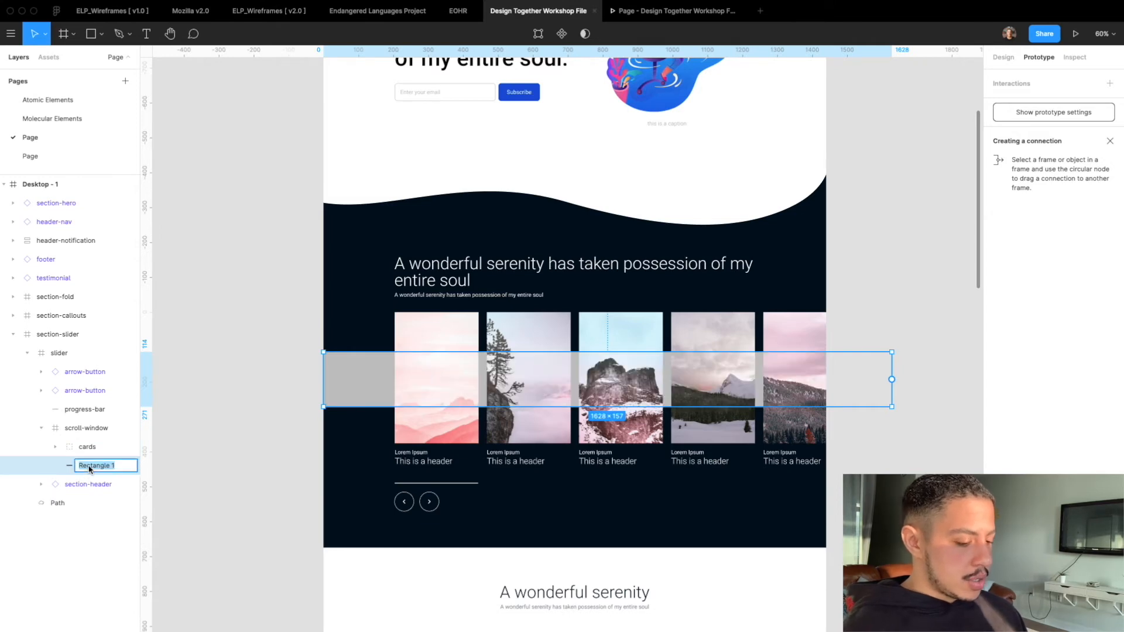
text(scroll-space)
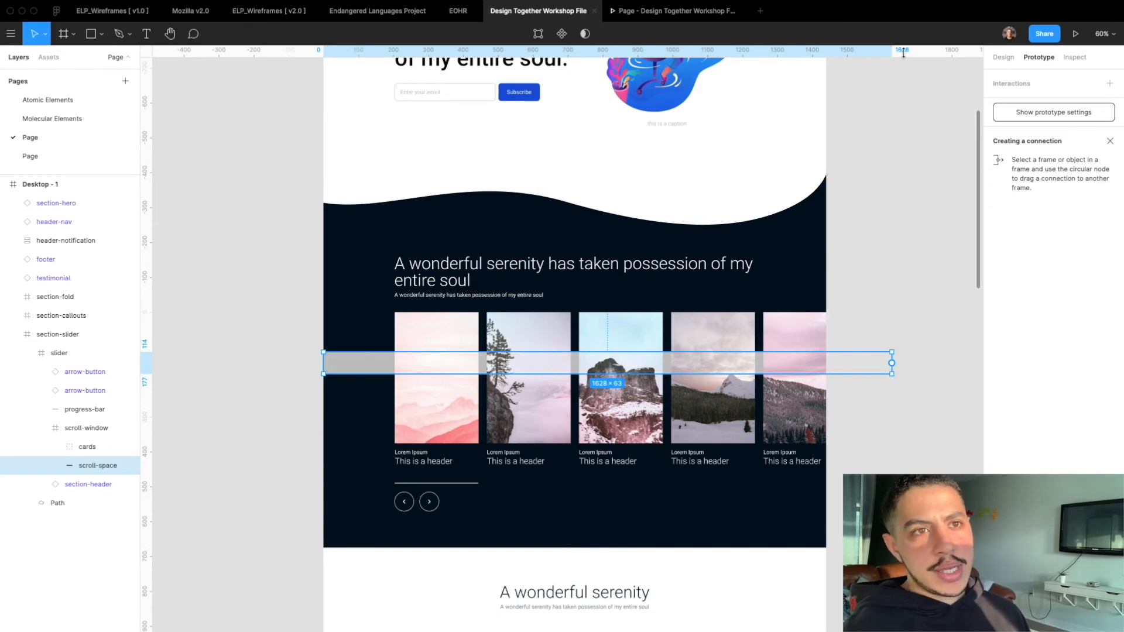
click(1003, 57)
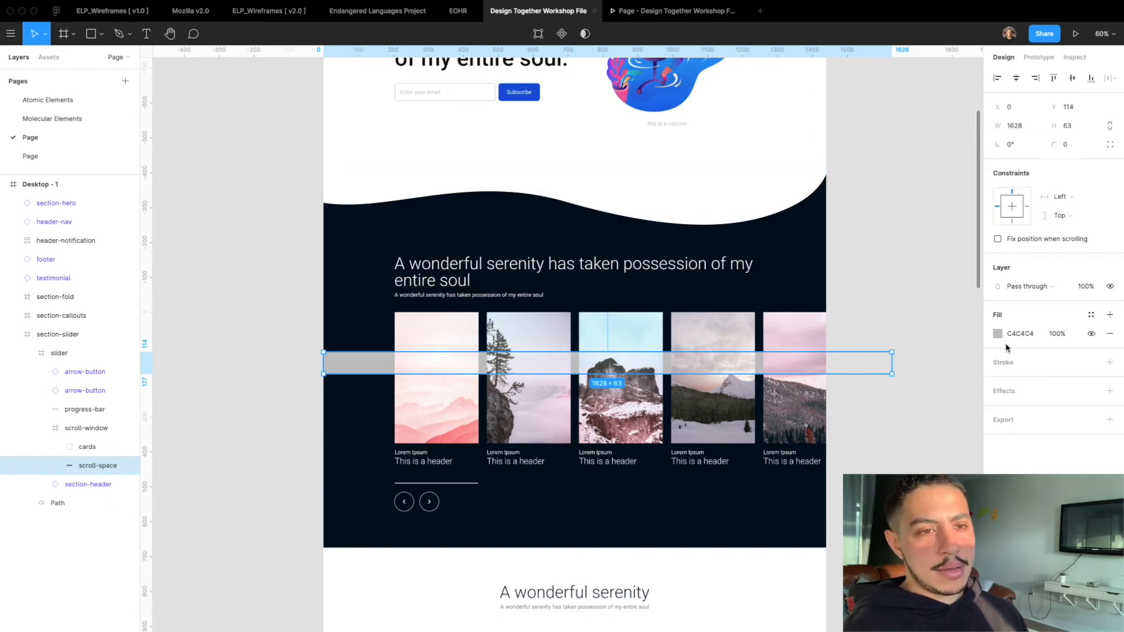
click(1000, 333)
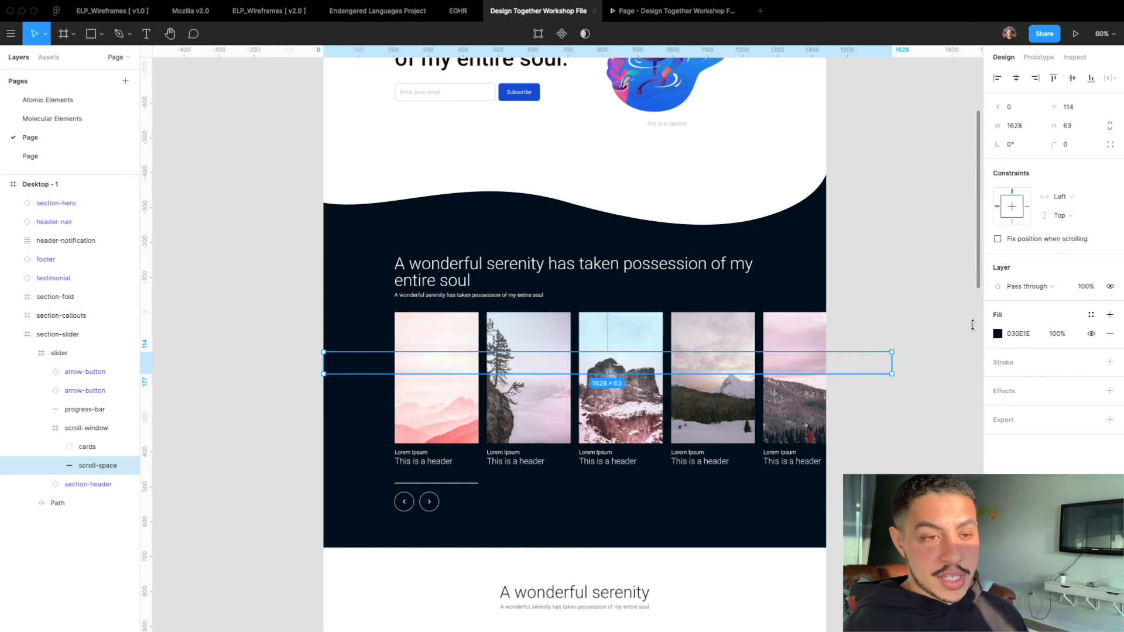
mouse_move(309, 375)
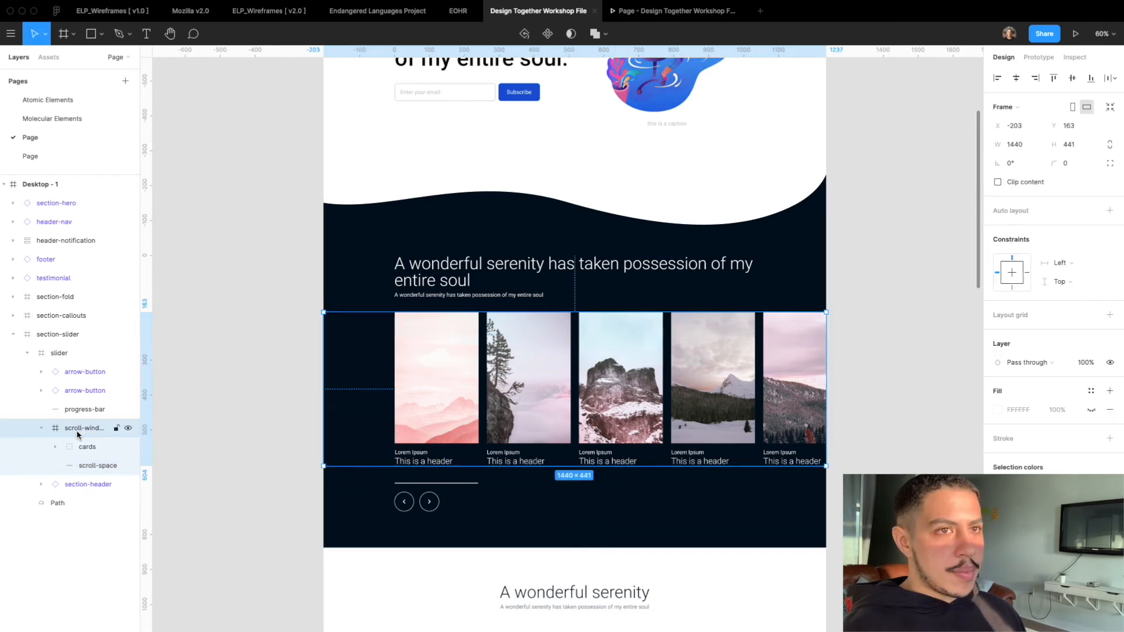
Resize scroll-space to W 152, H 435 at X 1476, Y 0.
click(1076, 34)
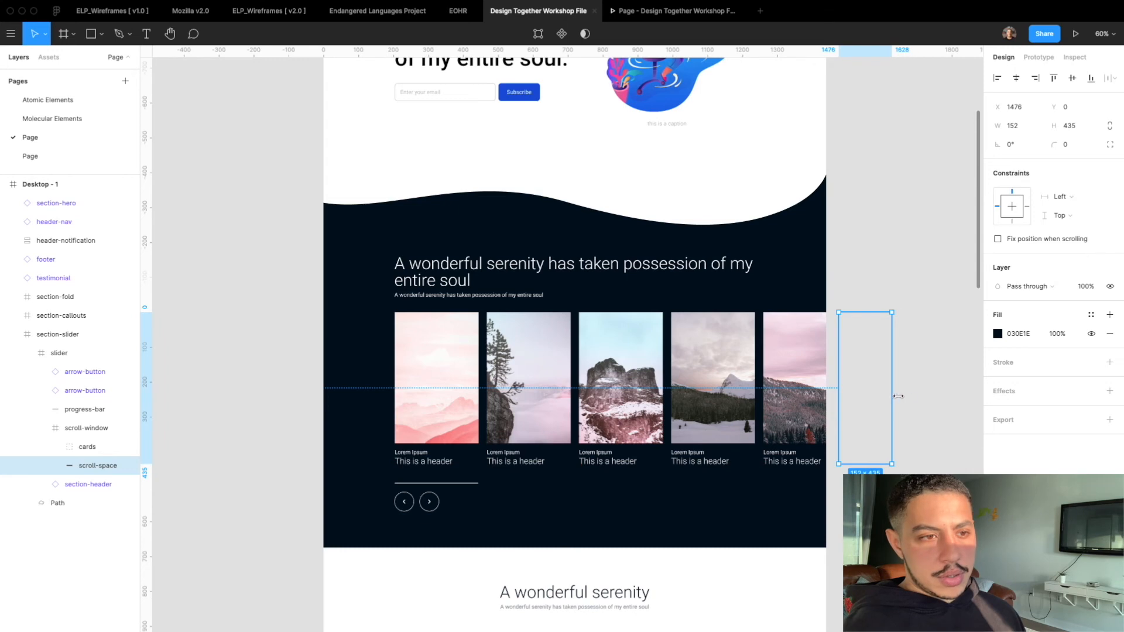
Drag the scroll-space handle to adjust its width, then check the slider preview.
drag(898, 396, 941, 389)
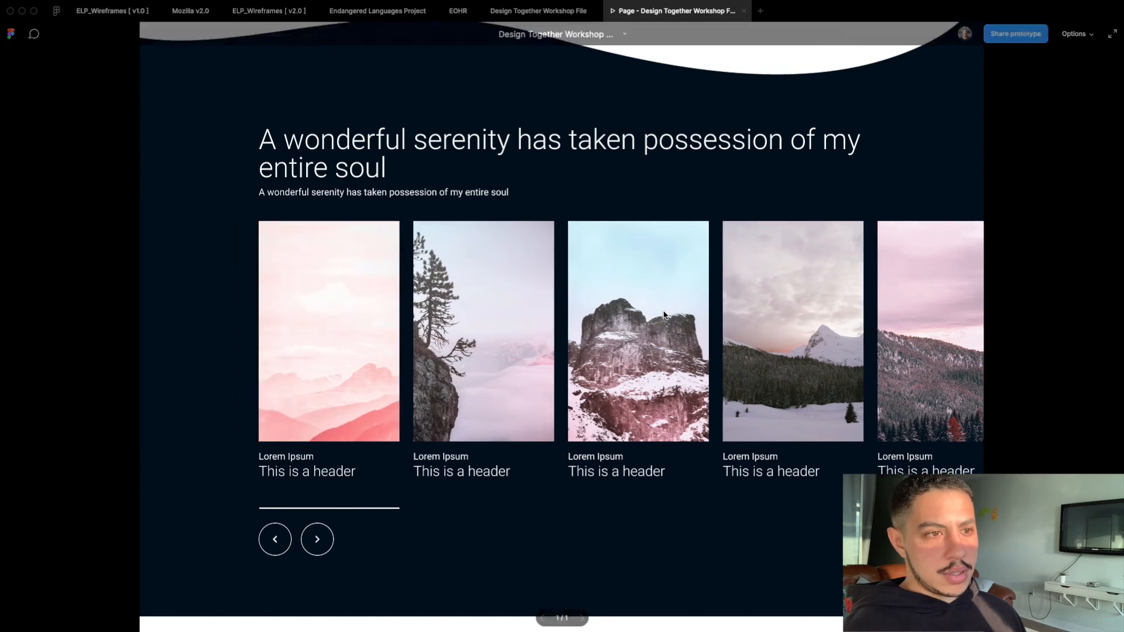
click(539, 11)
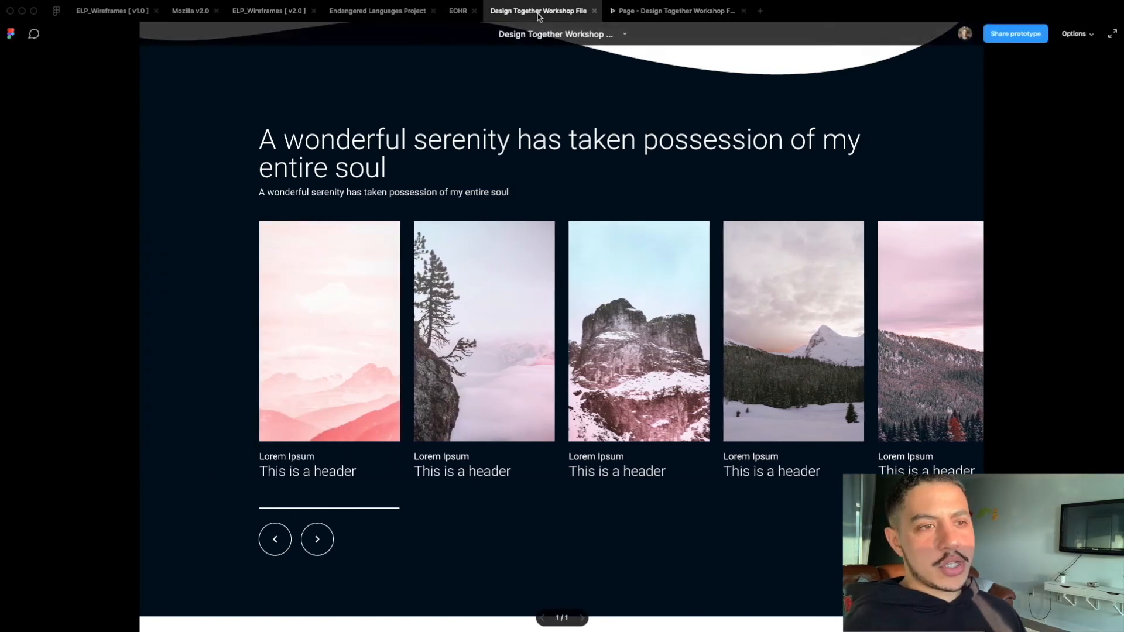